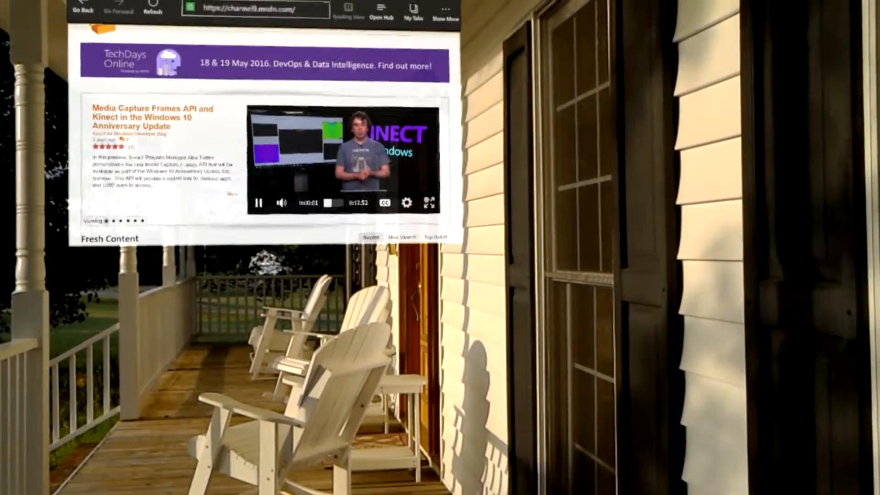
# - Switch the Channel 9 Kinect video player to full-screen playback
pyautogui.click(429, 203)
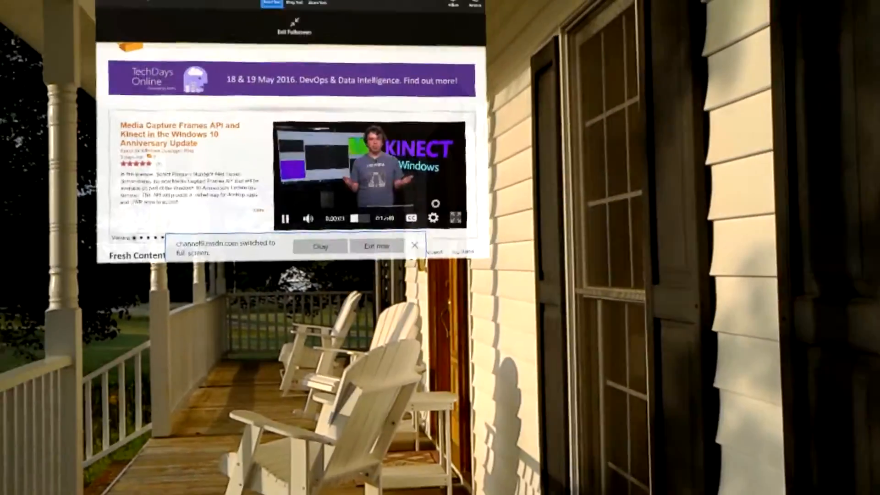